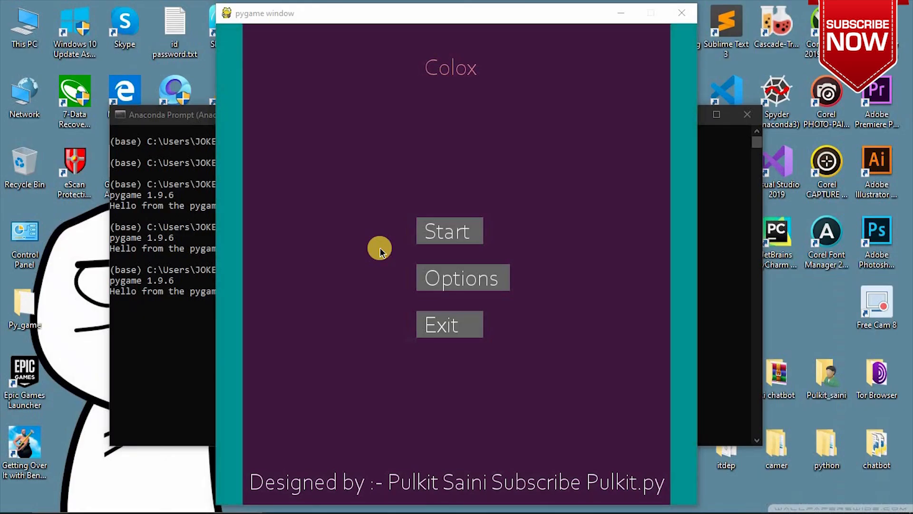
mouse_move(577, 6)
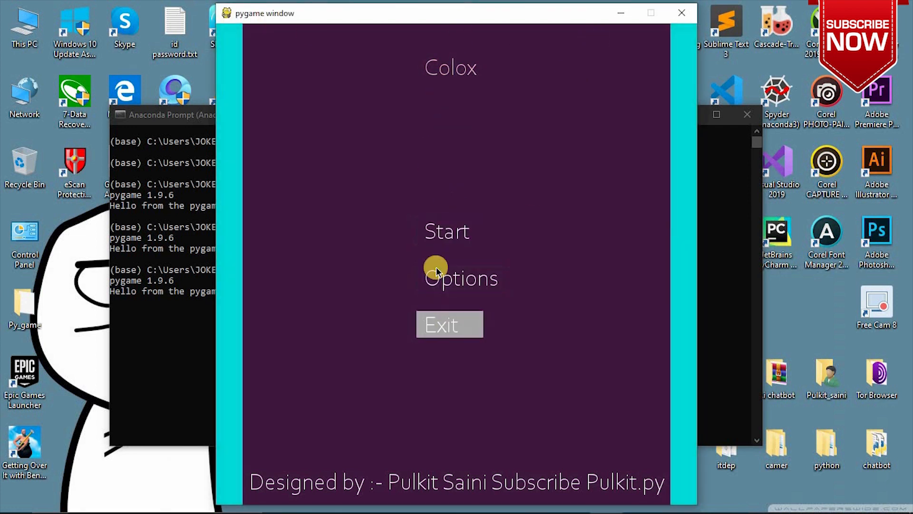
mouse_move(450, 324)
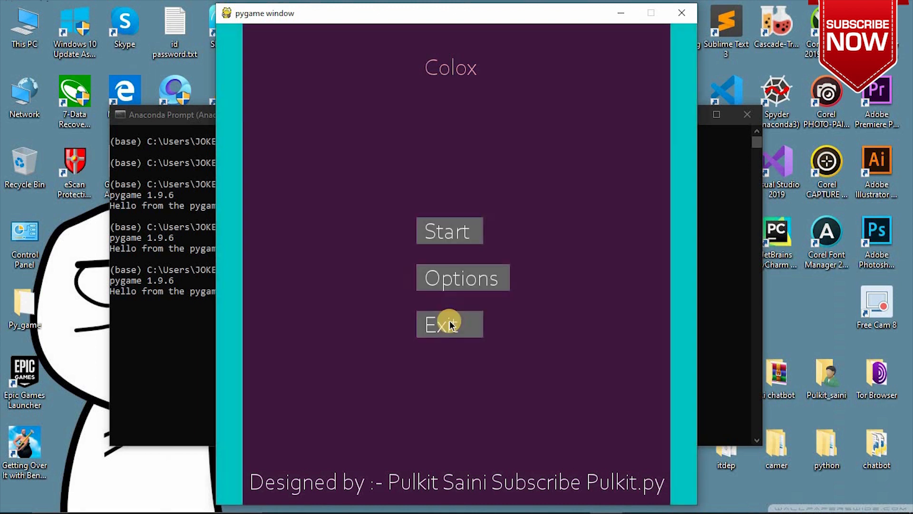
Exit Colox from its menu and refocus the Anaconda Prompt in the Py_game folder
left_click(448, 324)
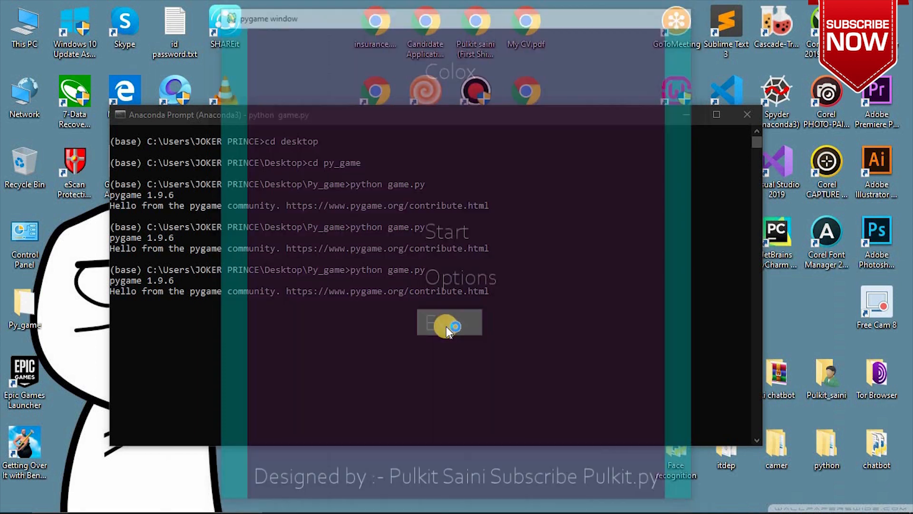
left_click(448, 323)
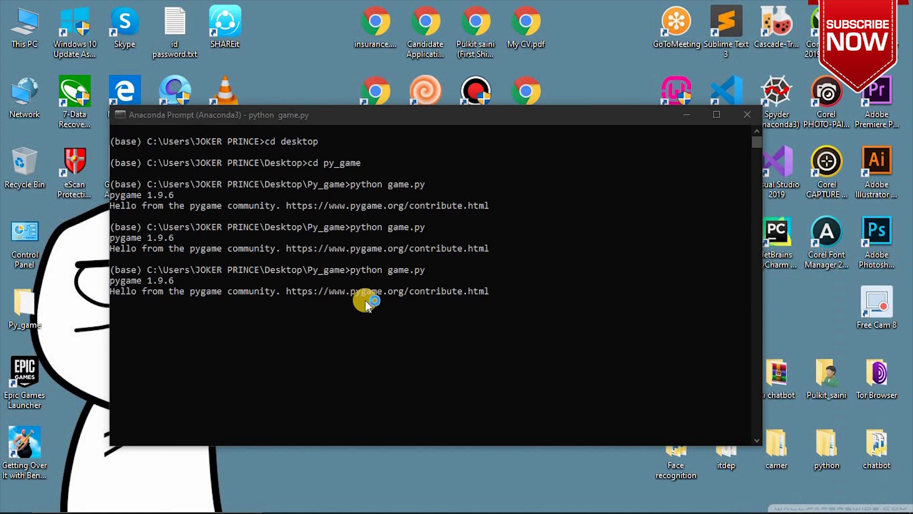
mouse_move(137, 302)
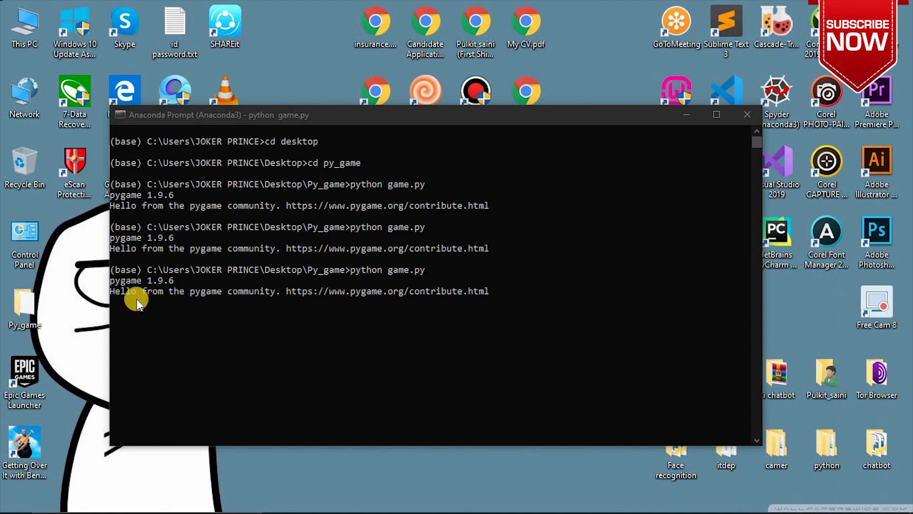
mouse_move(184, 296)
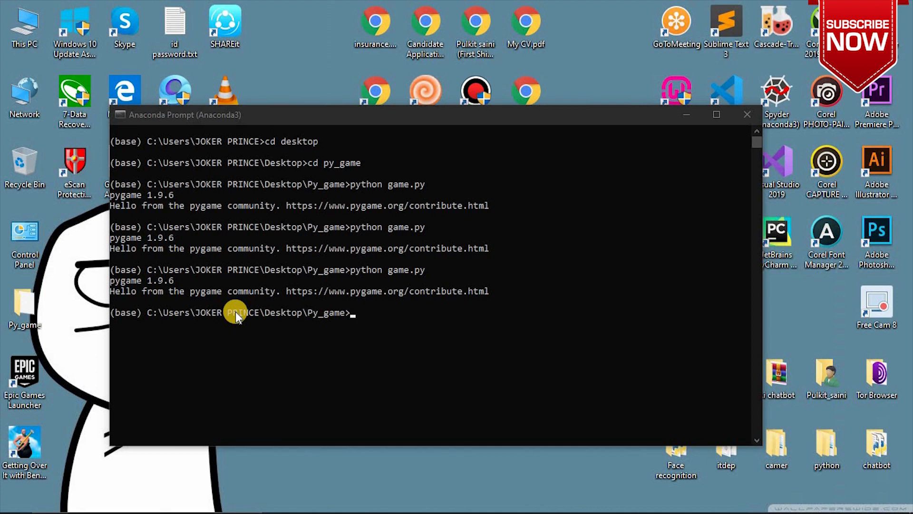
mouse_move(386, 317)
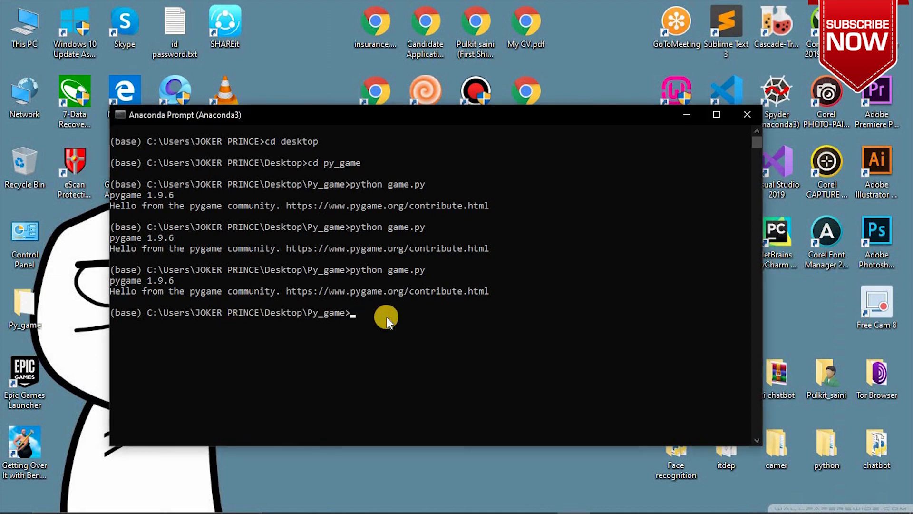
Rerun python game.py and start a new game from the Colox menu, playing until GAME OVER
key("Return")
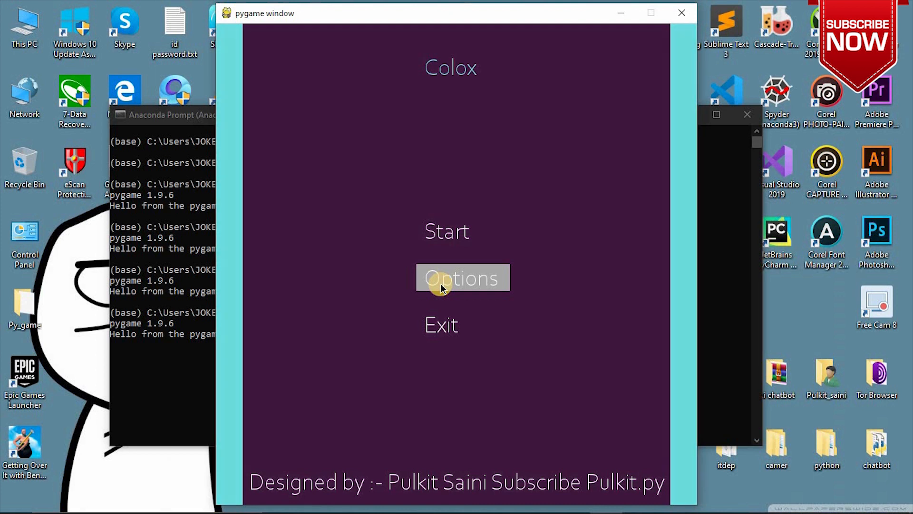
mouse_move(447, 231)
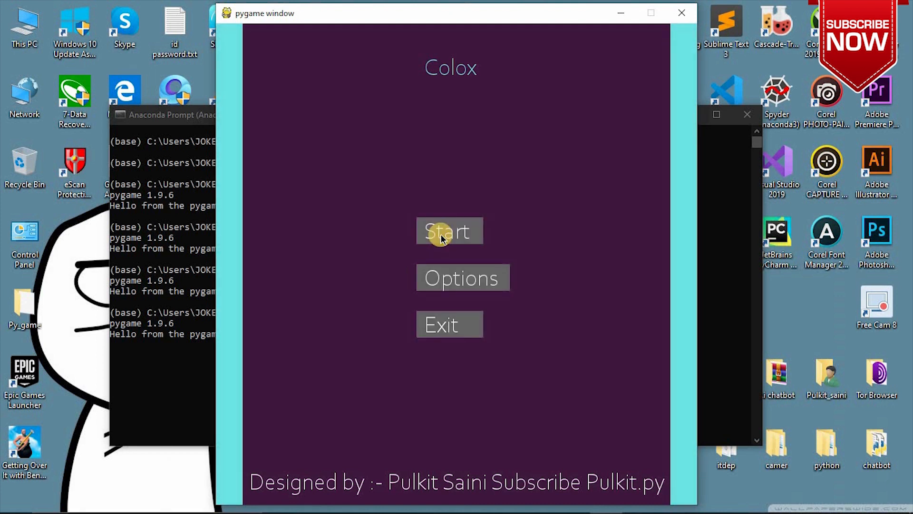
left_click(449, 230)
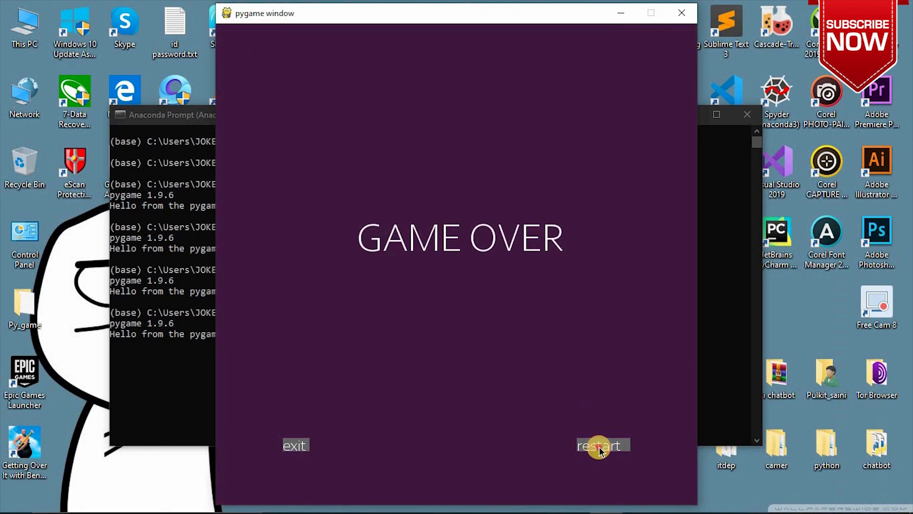
left_click(601, 445)
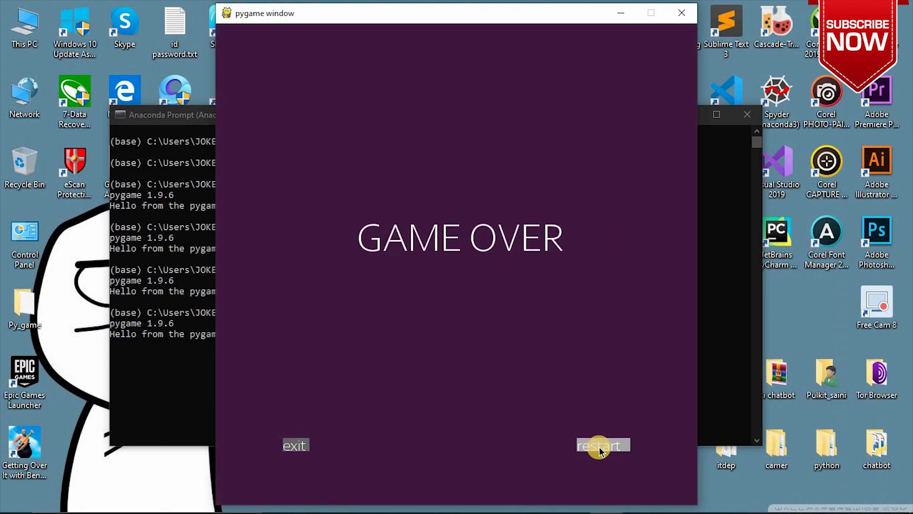
left_click(601, 445)
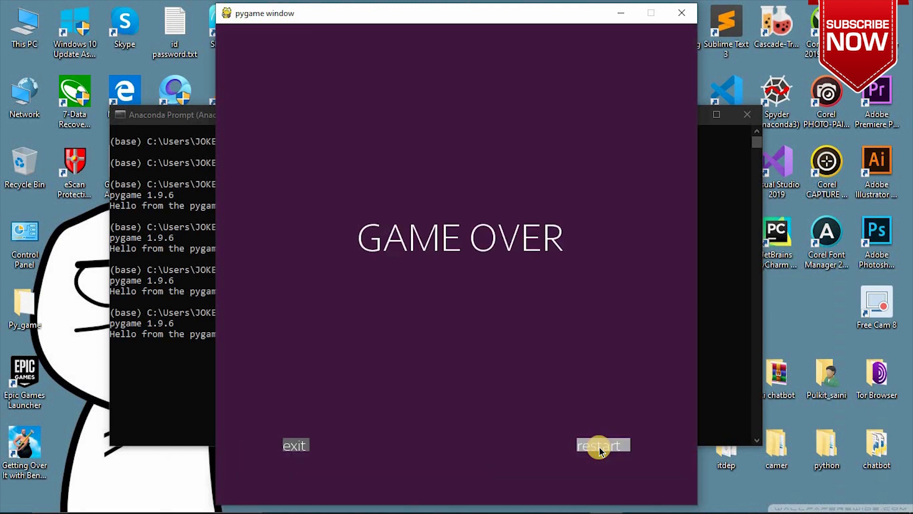
left_click(601, 445)
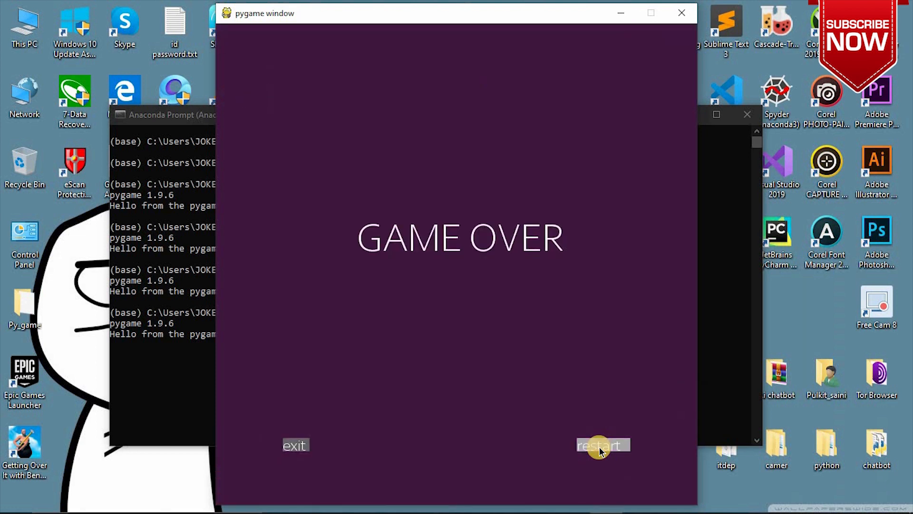
left_click(603, 445)
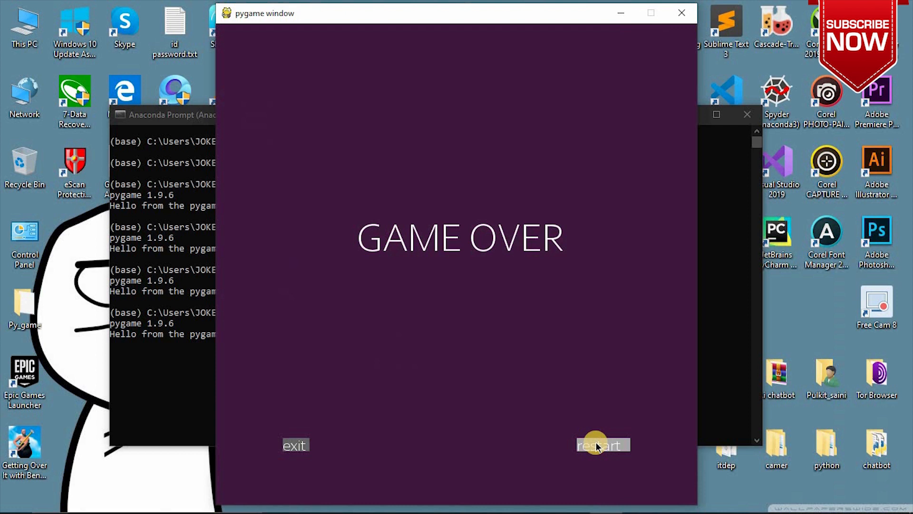
left_click(601, 444)
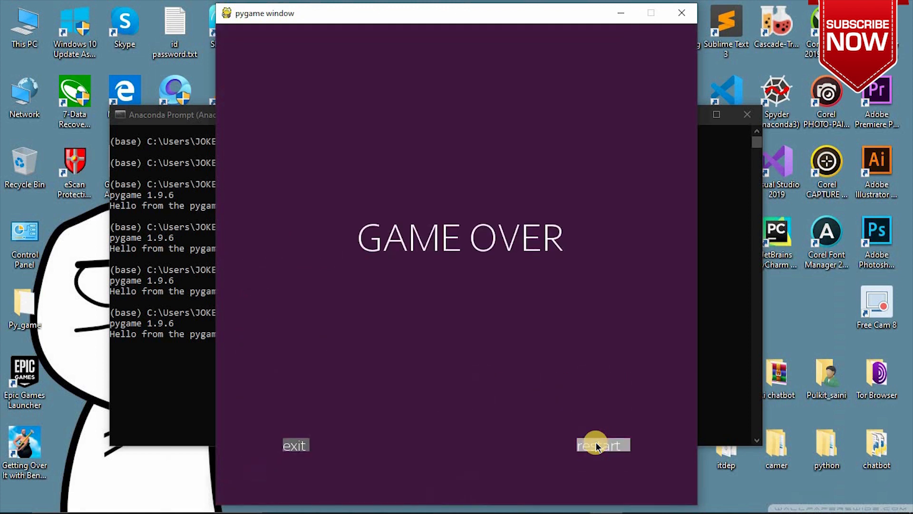
left_click(602, 444)
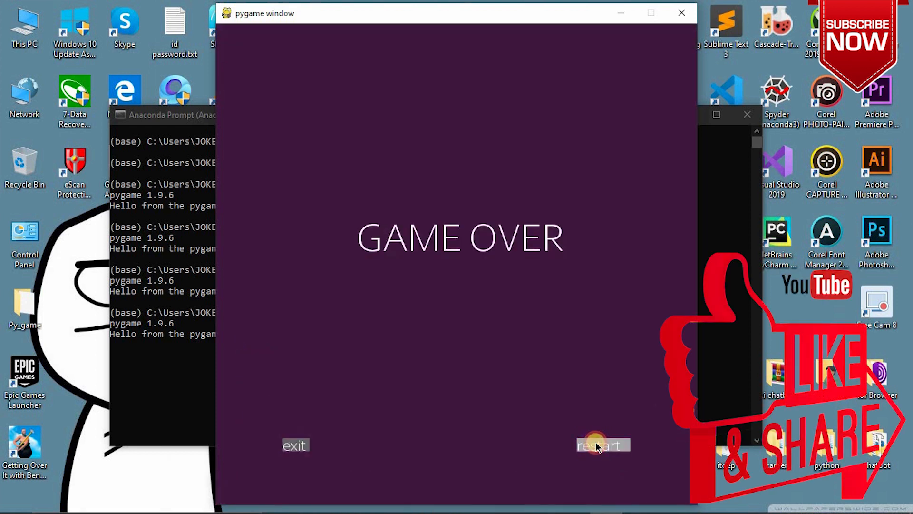
Restart the game twice from the GAME OVER screen
left_click(602, 445)
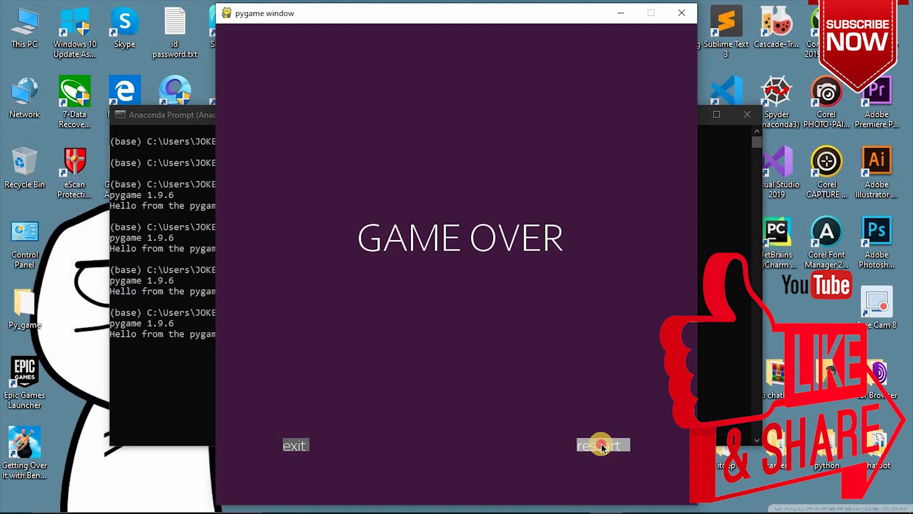
left_click(601, 444)
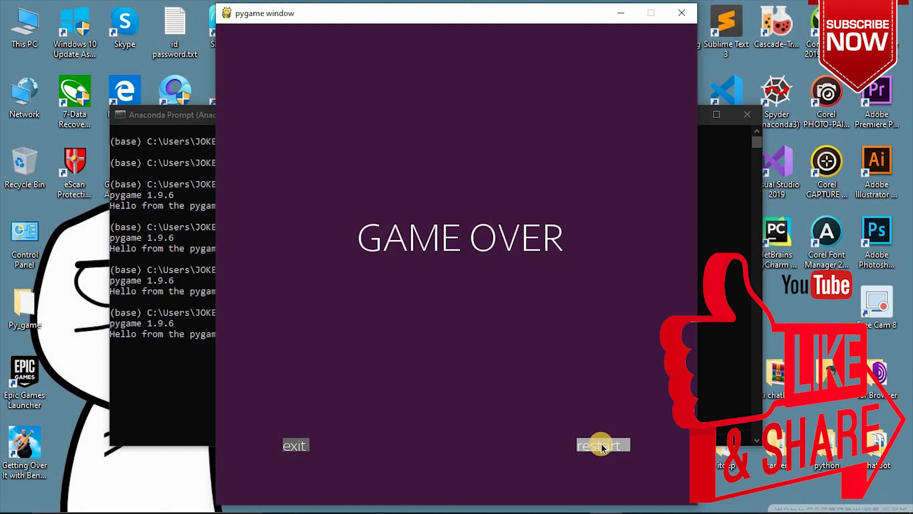
mouse_move(305, 340)
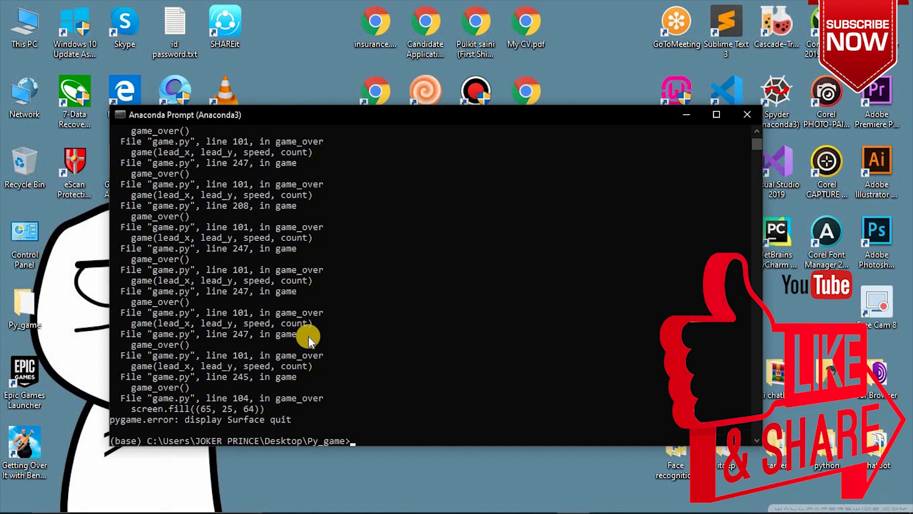
mouse_move(626, 96)
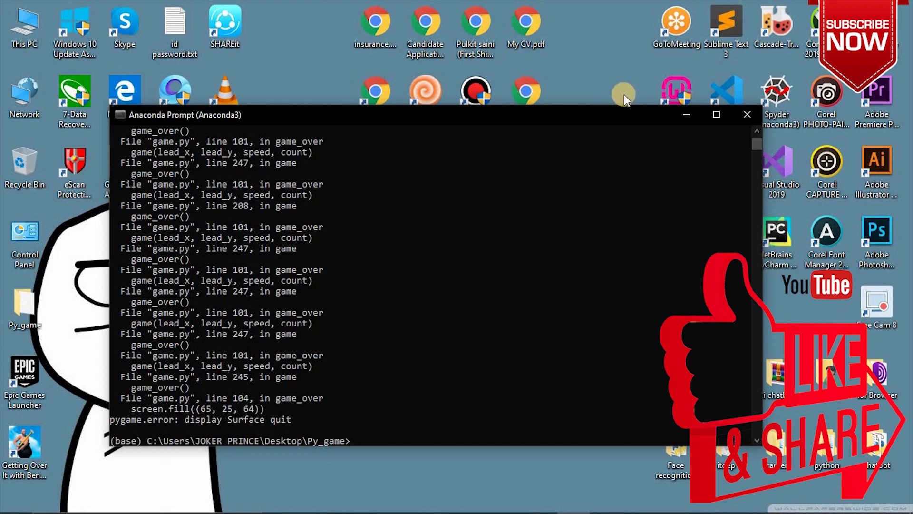
Close the Anaconda Prompt window showing the display Surface quit traceback
left_click(747, 114)
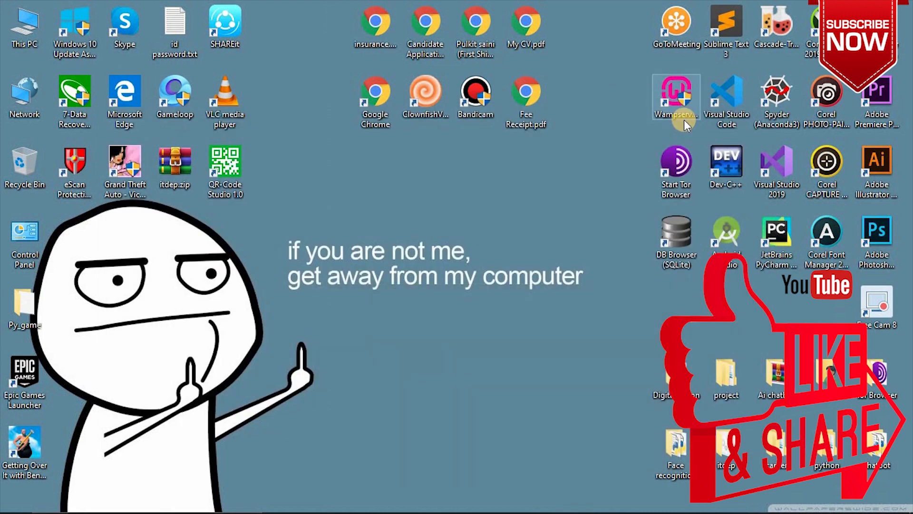